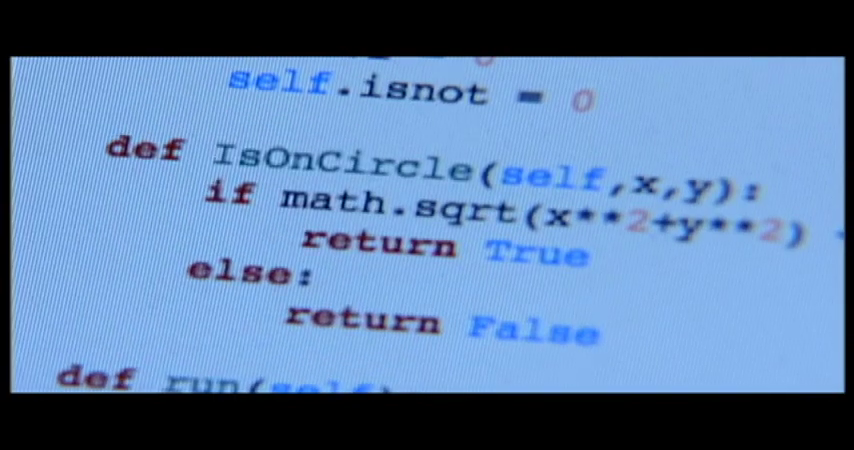
scroll("down", 3)
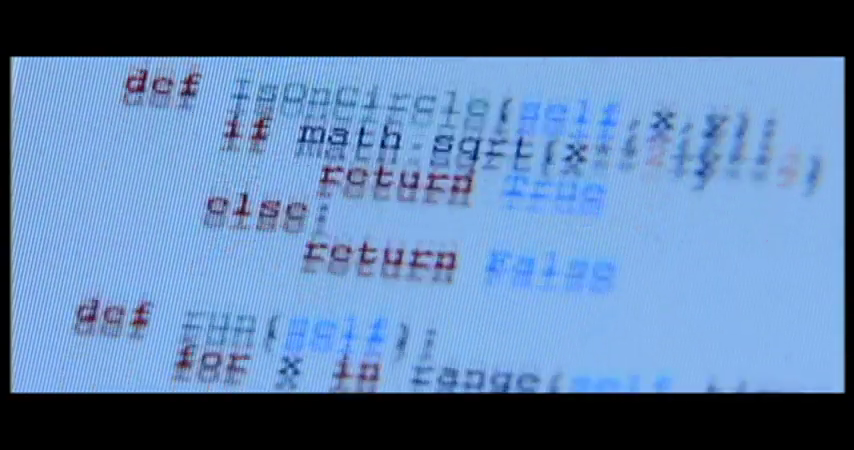